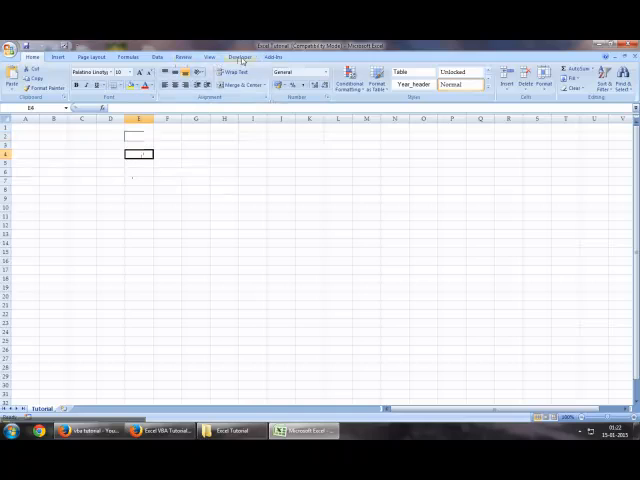
Show the Developer tab's macro tools for the Excel Tutorial workbook.
left_click(240, 56)
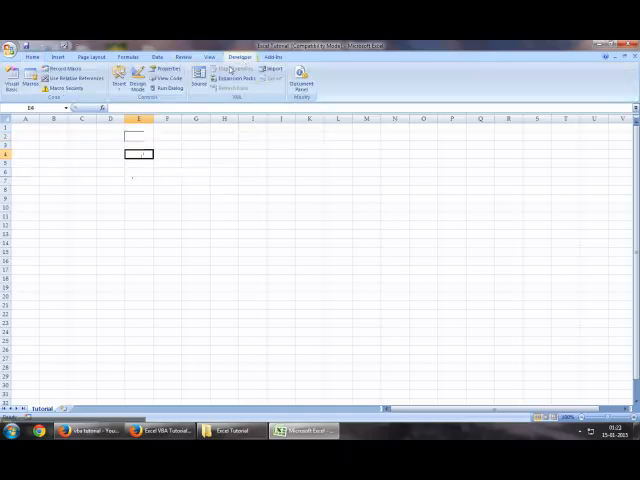
mouse_move(13, 75)
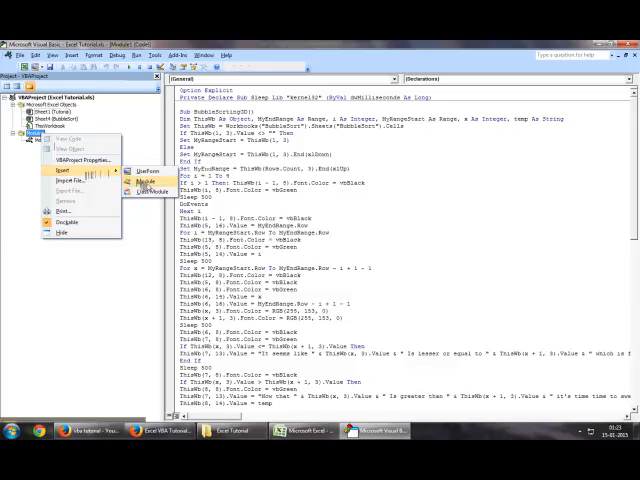
Insert a new module, then another via ThisWorkbook's Insert menu, creating Module3.
left_click(132, 181)
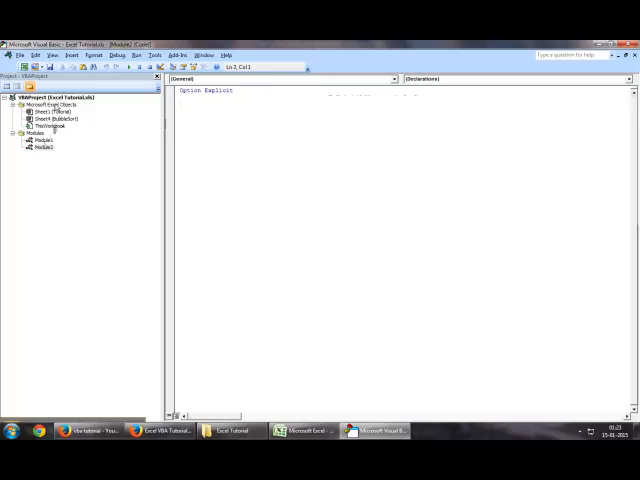
left_click(48, 104)
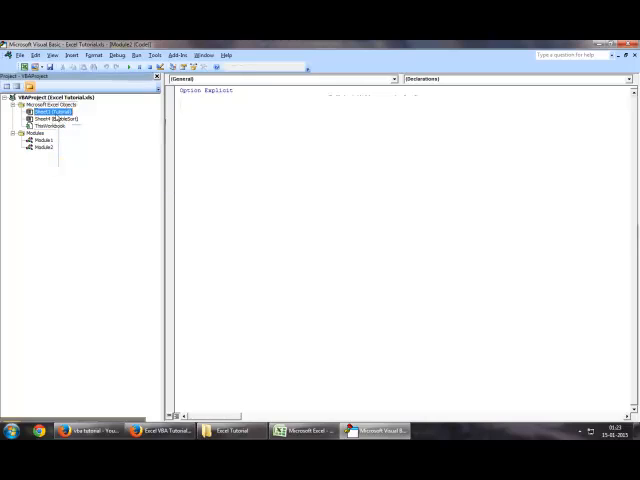
right_click(48, 124)
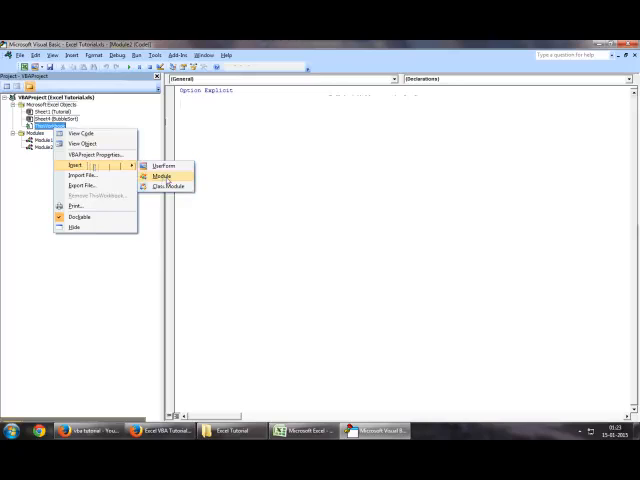
left_click(160, 177)
type("Sub HelloWorld()")
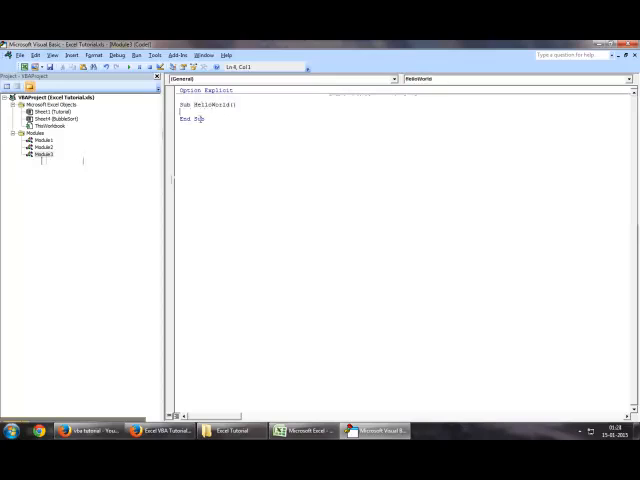
Set up the empty HelloWorld subroutine in Module3's code window.
double_click(192, 119)
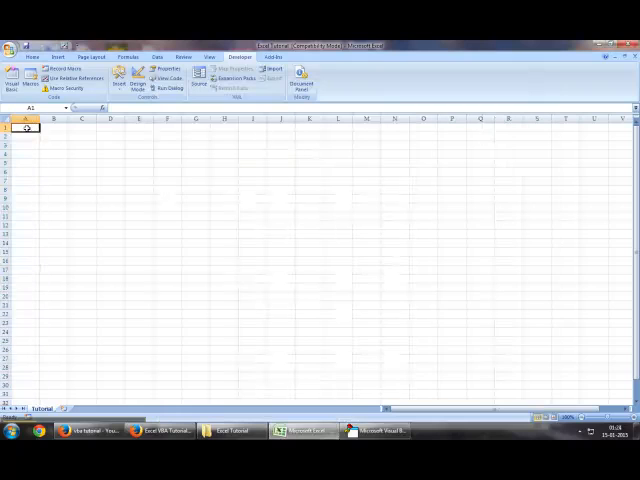
Select the empty cell A1 on the Tutorial sheet.
left_click(16, 119)
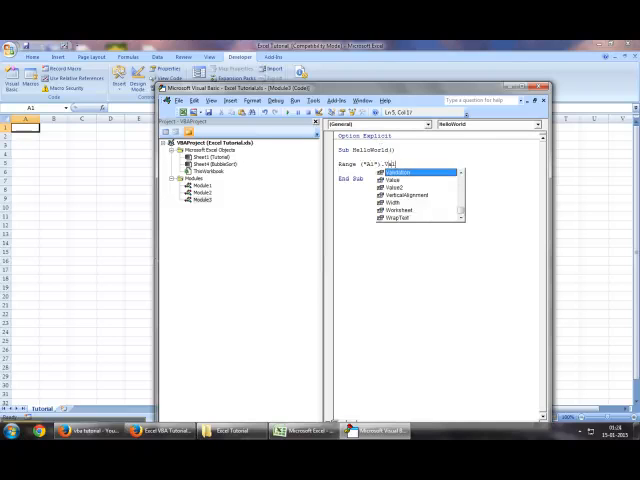
Complete the line Range("A1").Value = "Hello World" inside HelloWorld.
type(".Value =\"Hello")
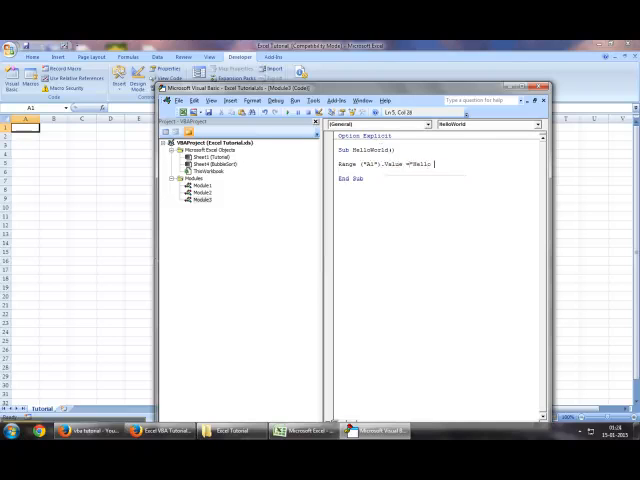
type("World\"")
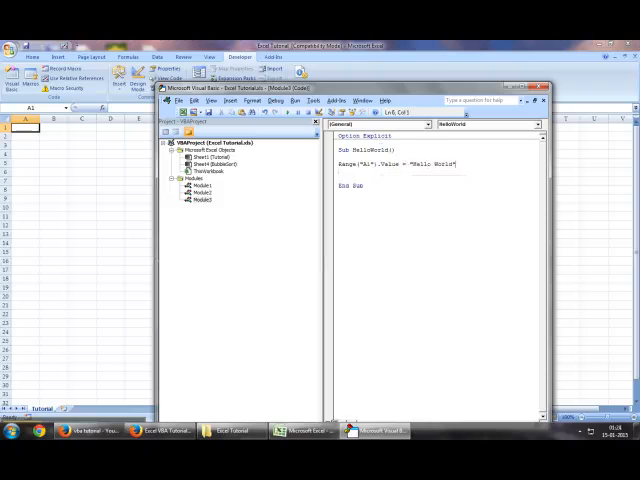